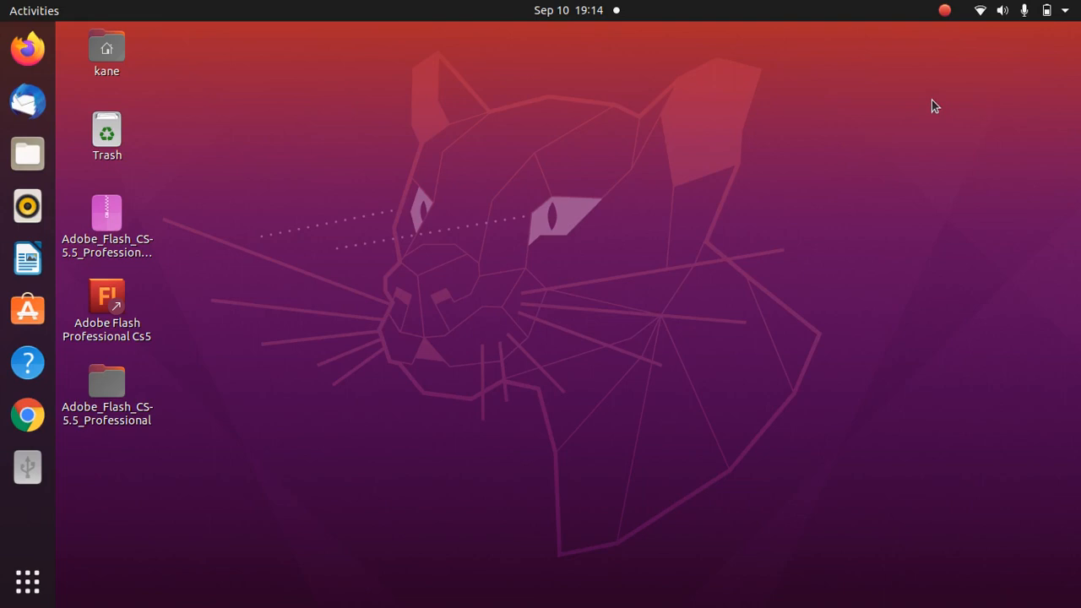
{"action": "mouse_move", "coordinate": [266, 554]}
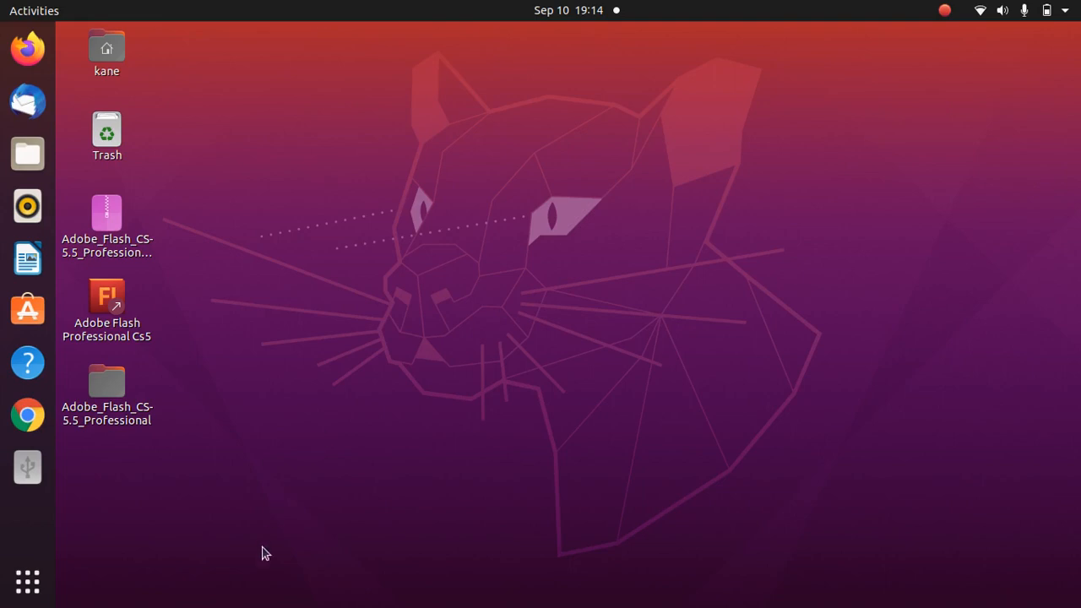
Show the full grid of installed applications from the dock
{"action": "left_click", "coordinate": [27, 581]}
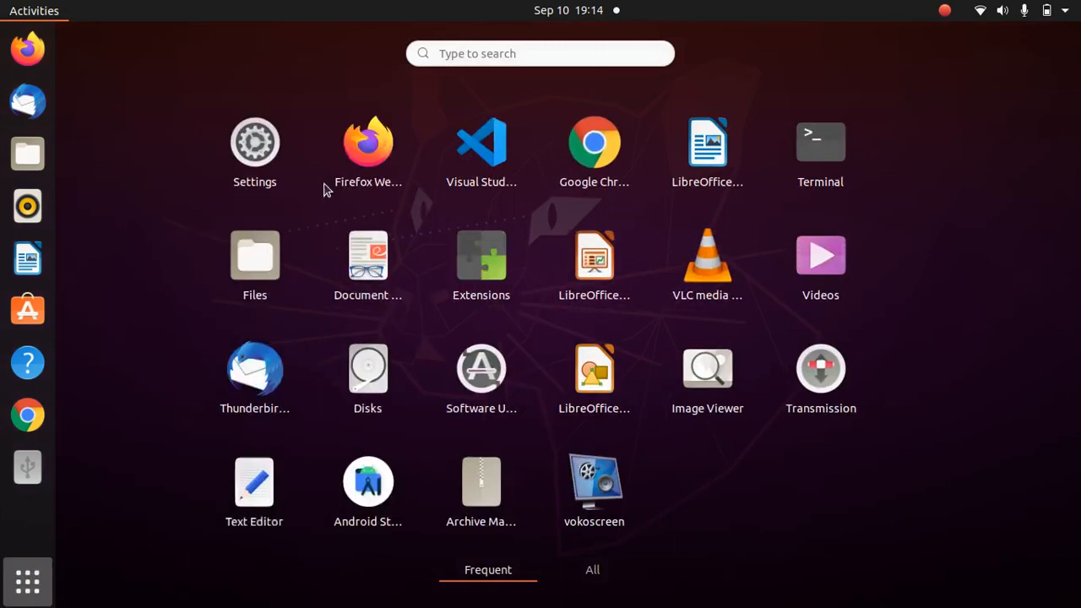
Launch Disks, select the 31 GB Thumb Drive and maximize the window
{"action": "type", "text": "dil"}
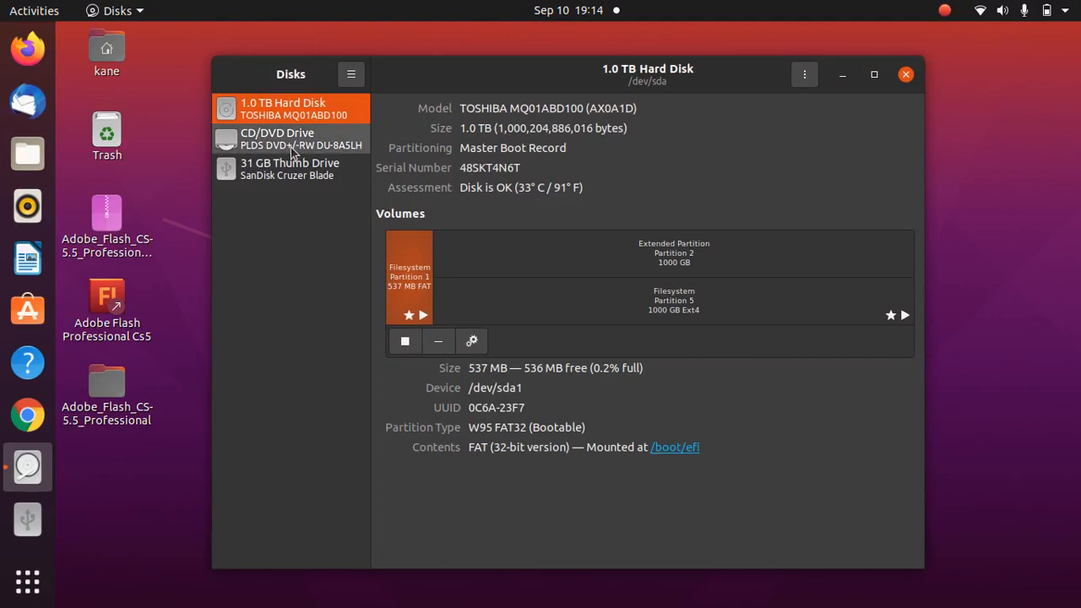
{"action": "left_click", "coordinate": [291, 169]}
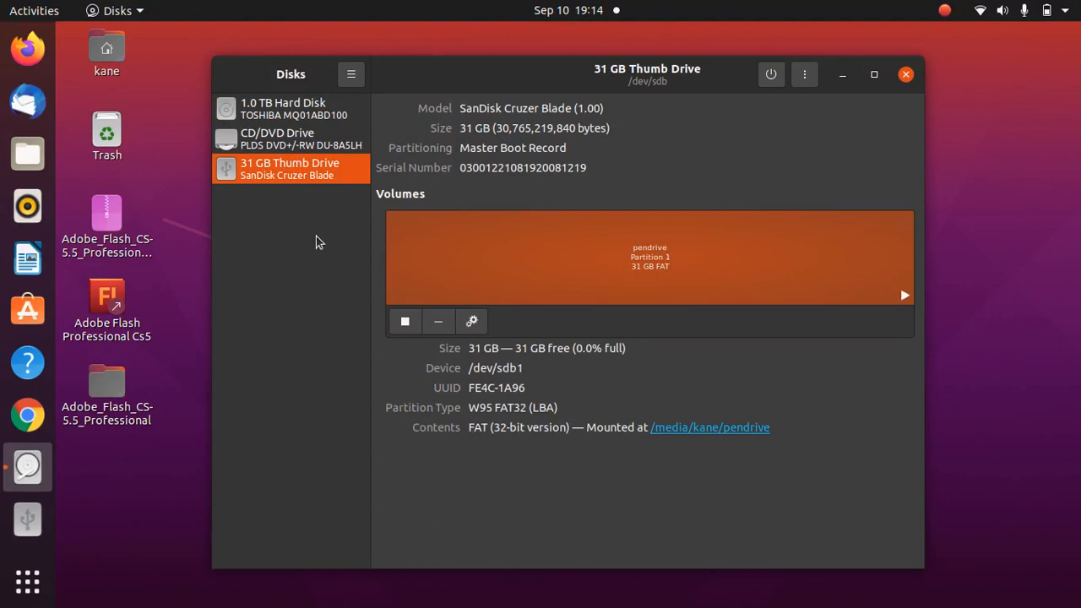
{"action": "mouse_move", "coordinate": [784, 382]}
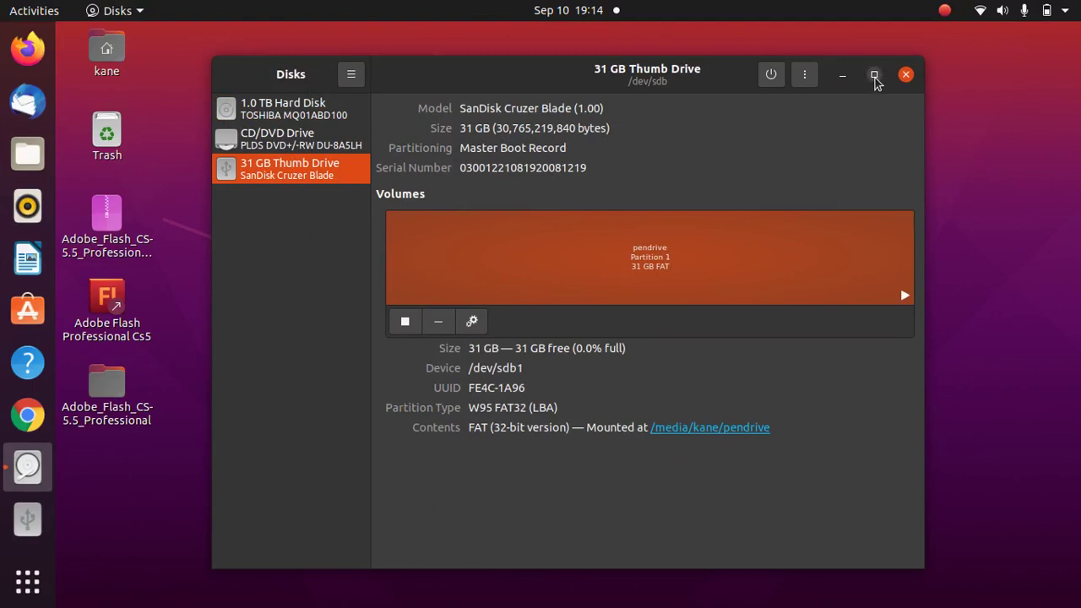
{"action": "left_click", "coordinate": [875, 74]}
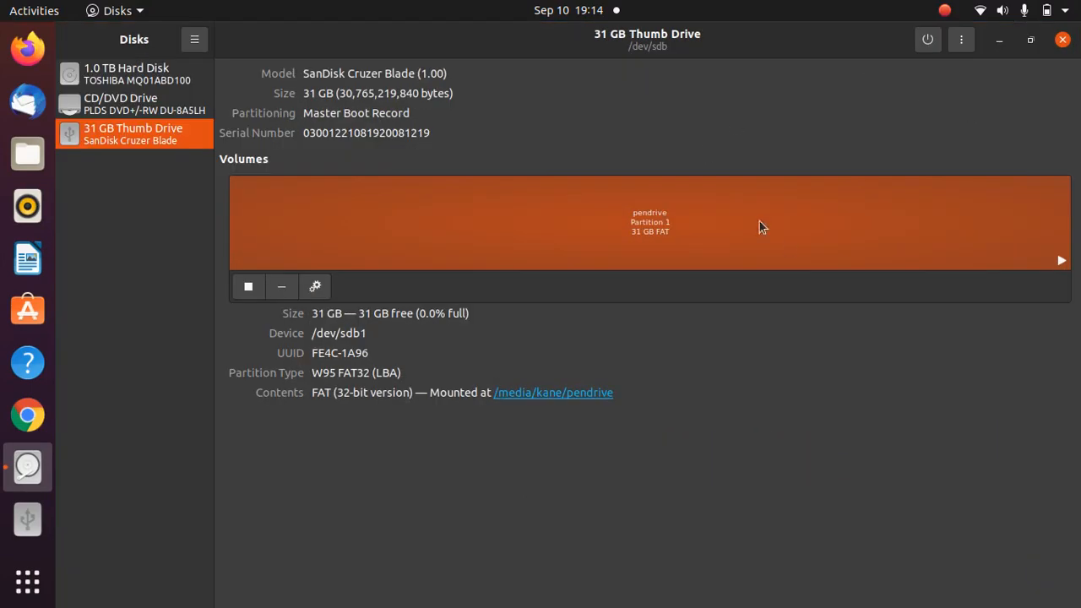
{"action": "mouse_move", "coordinate": [839, 129]}
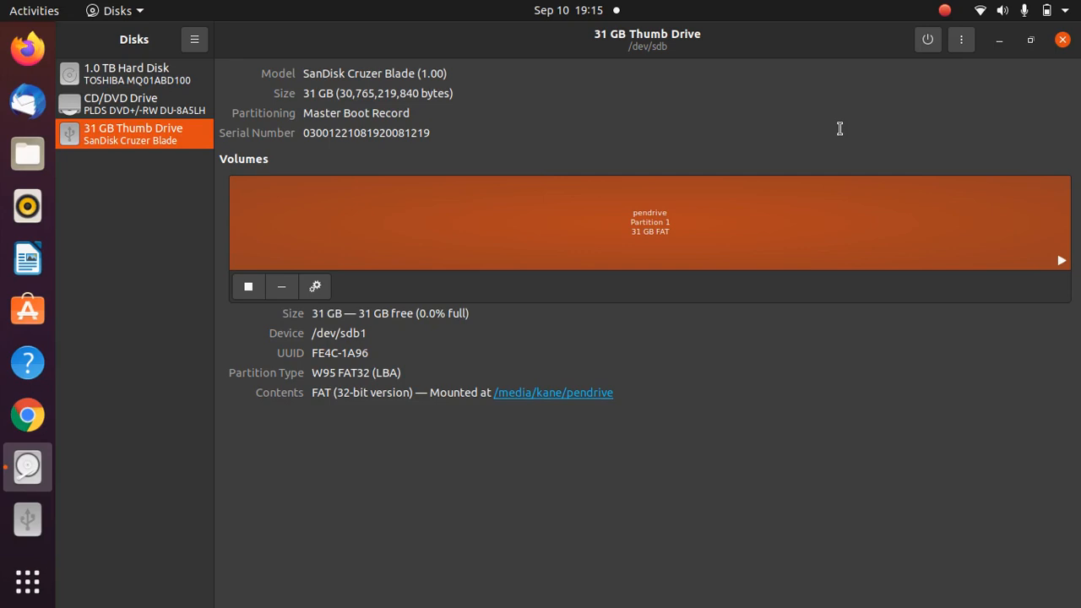
{"action": "mouse_move", "coordinate": [964, 63]}
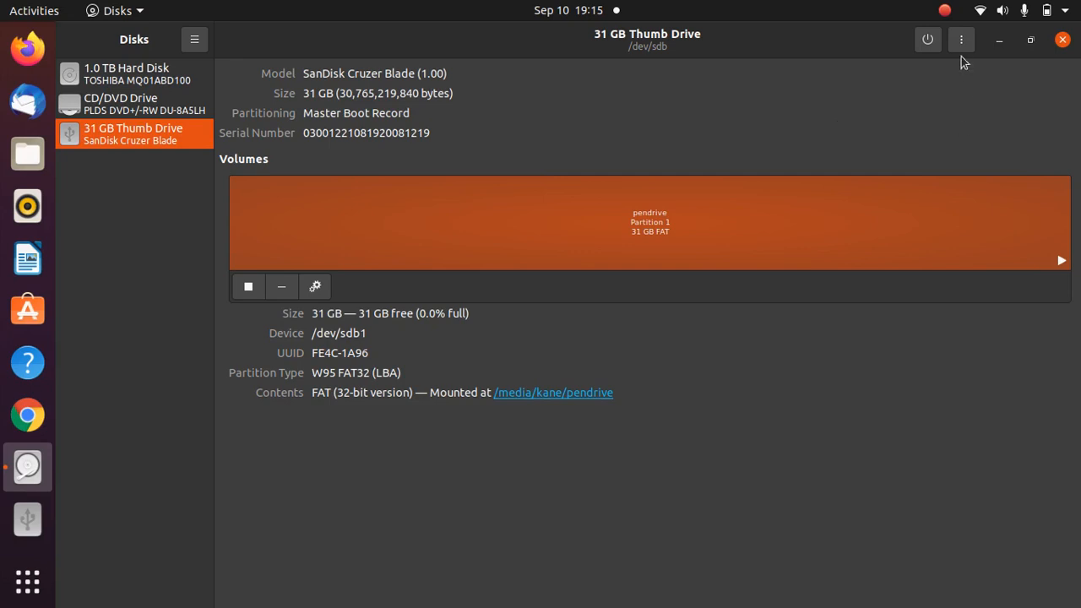
{"action": "mouse_move", "coordinate": [961, 48]}
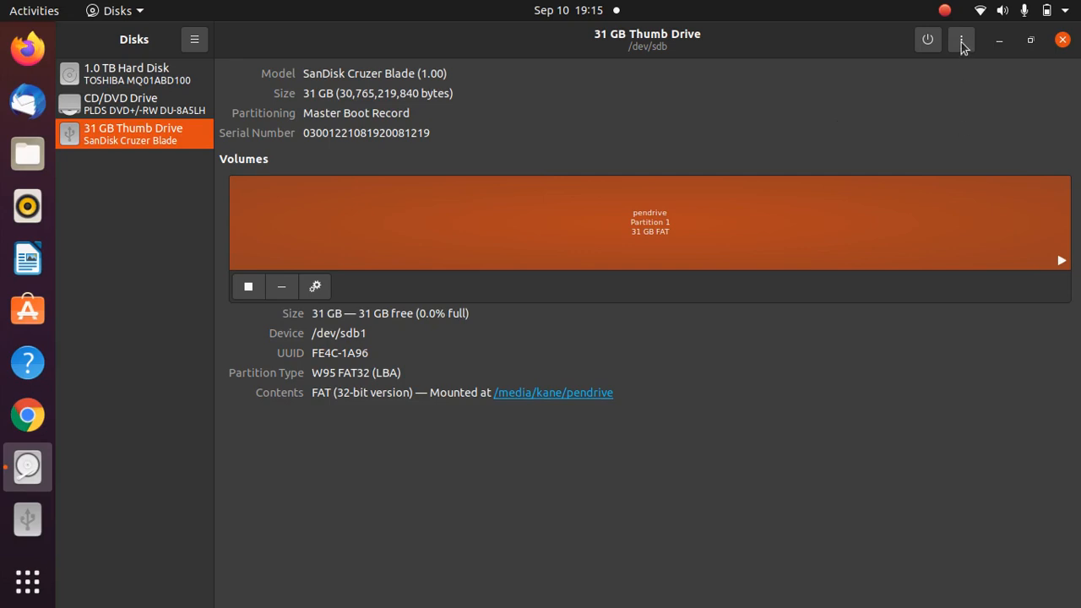
Format the whole thumb drive with quick erase and MBR/DOS partitioning, confirming the data wipe
{"action": "left_click", "coordinate": [961, 40]}
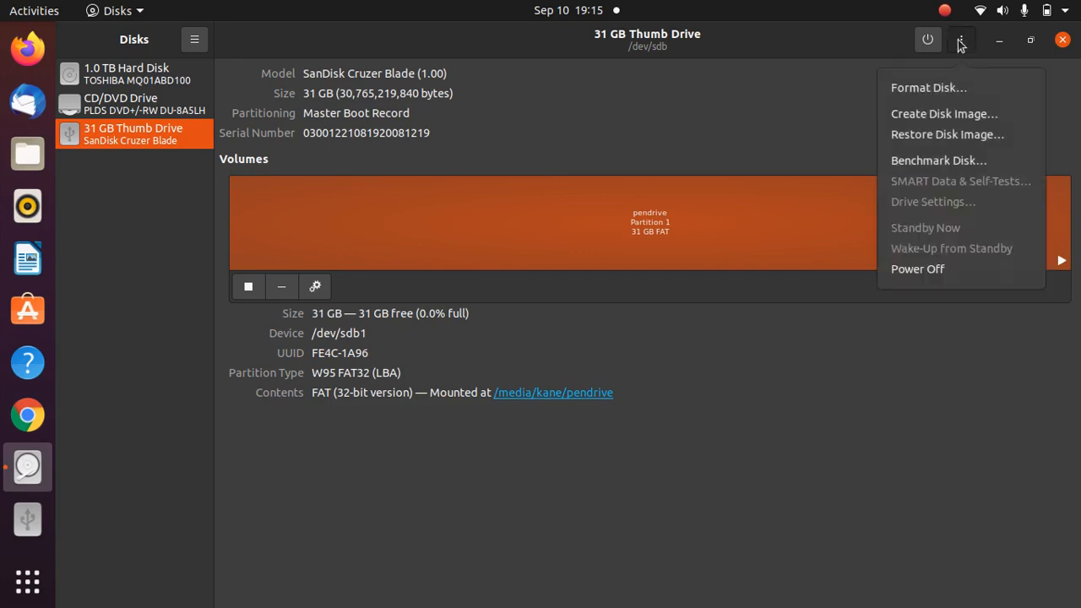
{"action": "left_click", "coordinate": [929, 88]}
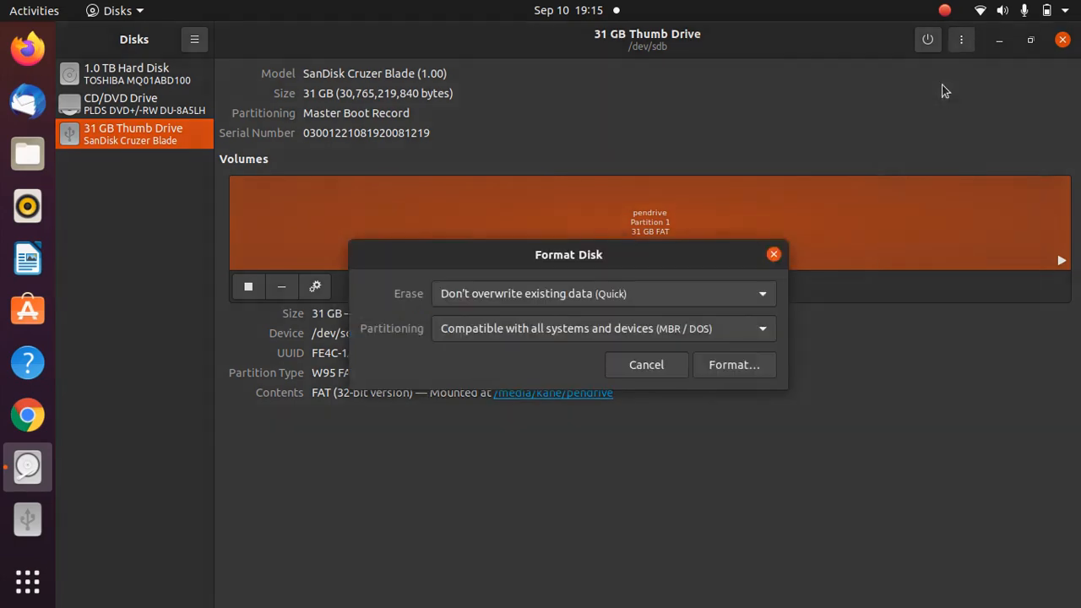
{"action": "mouse_move", "coordinate": [841, 147]}
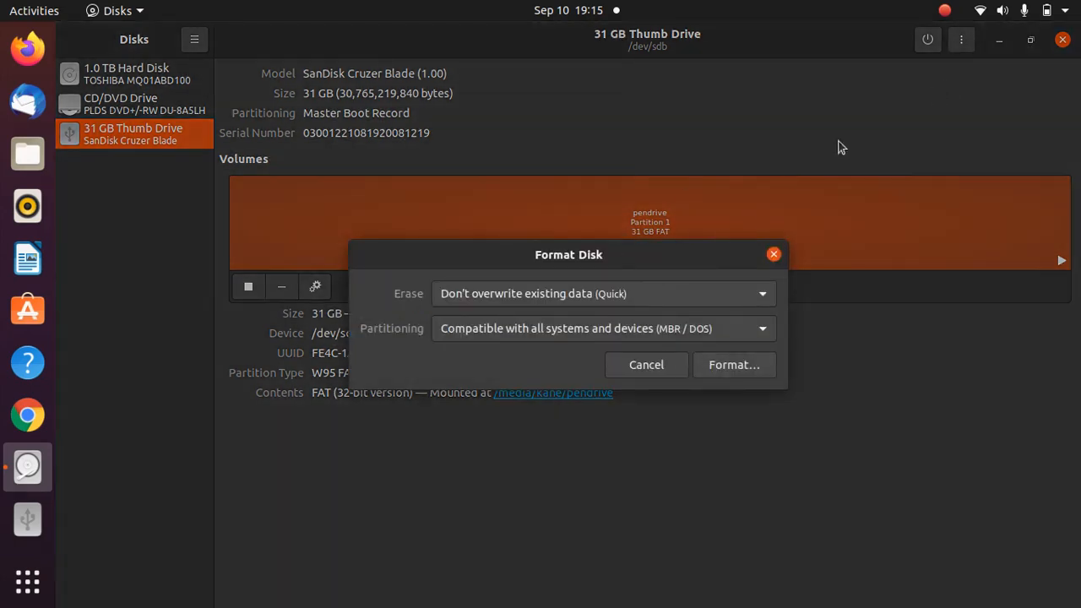
{"action": "mouse_move", "coordinate": [756, 315]}
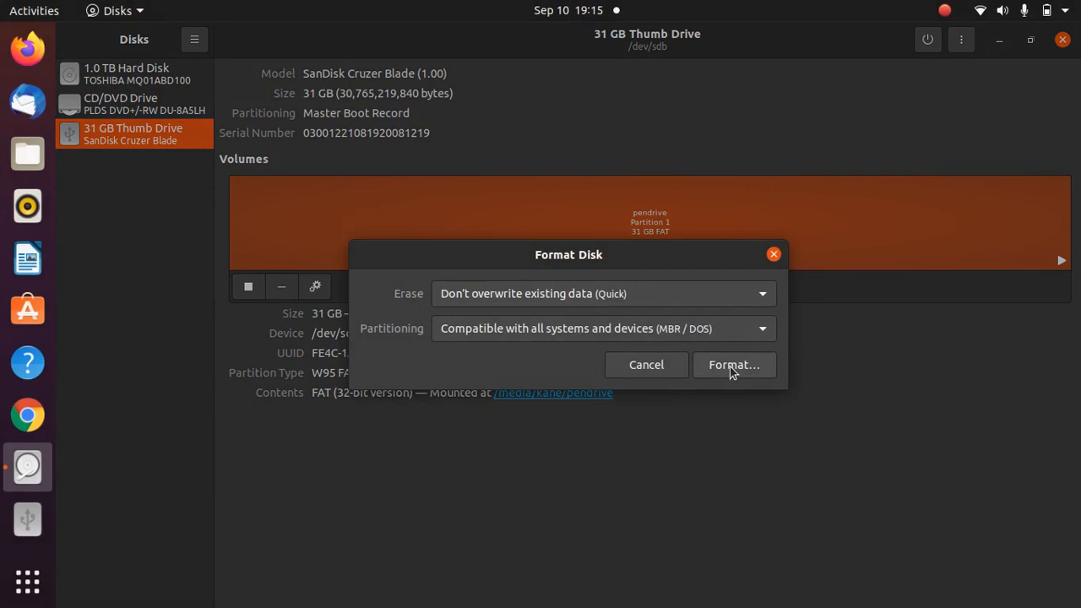
{"action": "left_click", "coordinate": [733, 365]}
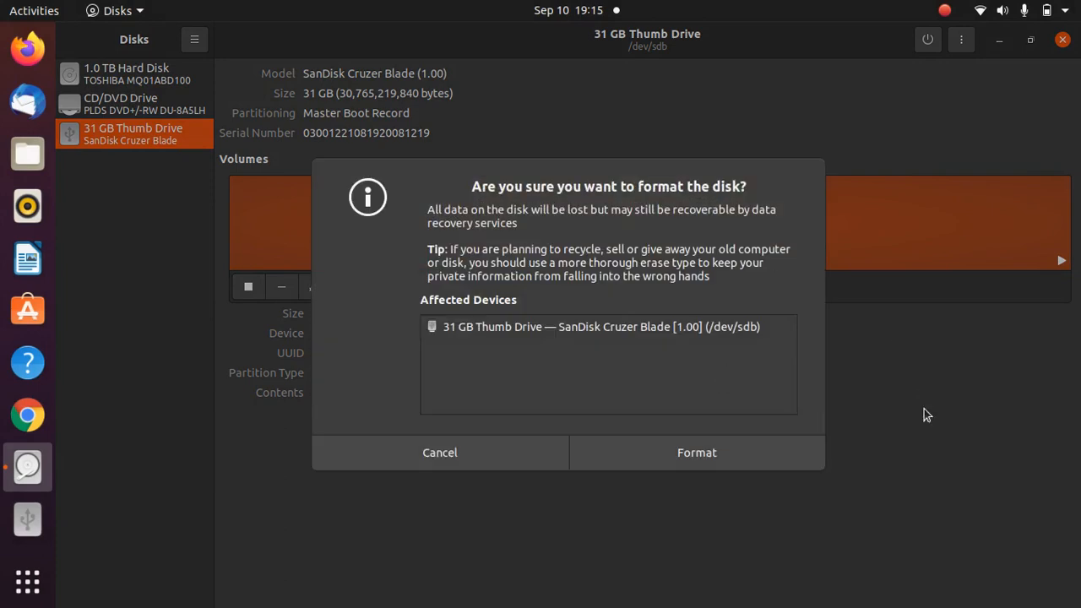
{"action": "left_click", "coordinate": [696, 453]}
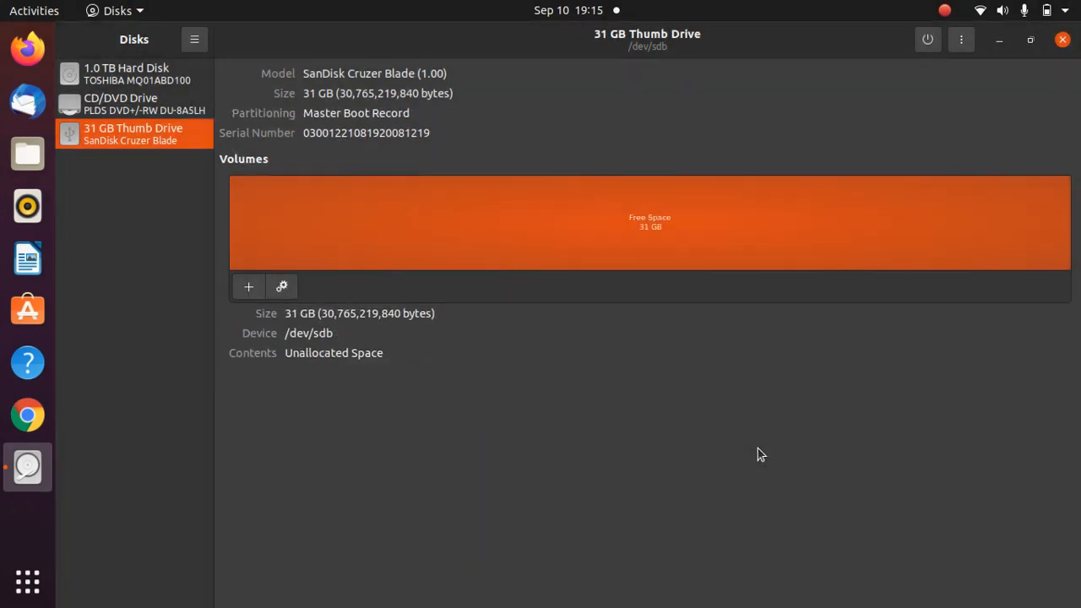
{"action": "mouse_move", "coordinate": [968, 203]}
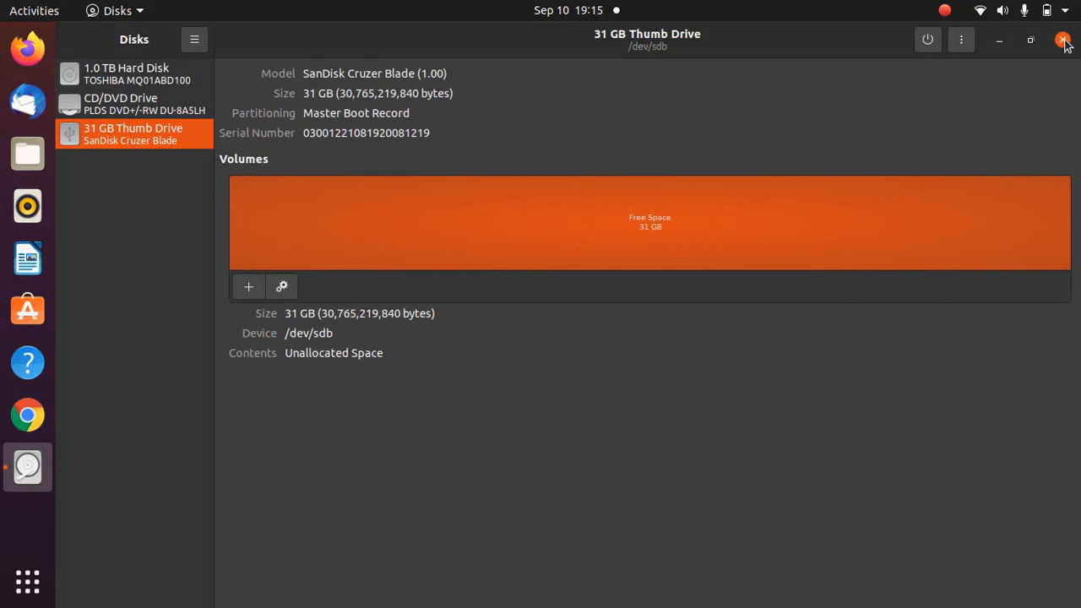
Close and relaunch Disks, then select the 31 GB Thumb Drive again
{"action": "left_click", "coordinate": [1063, 41]}
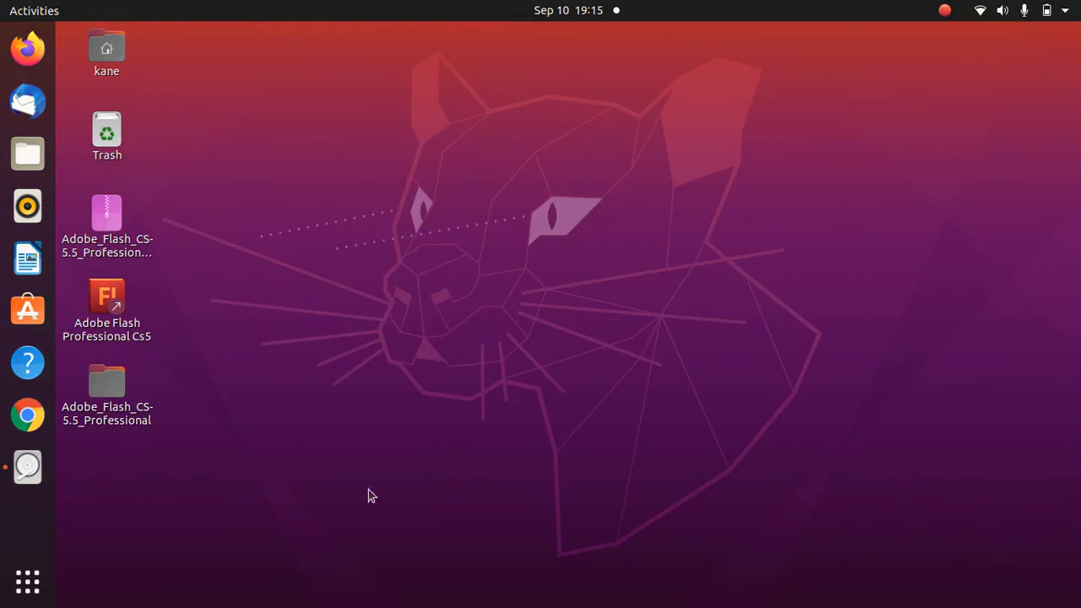
{"action": "mouse_move", "coordinate": [81, 529]}
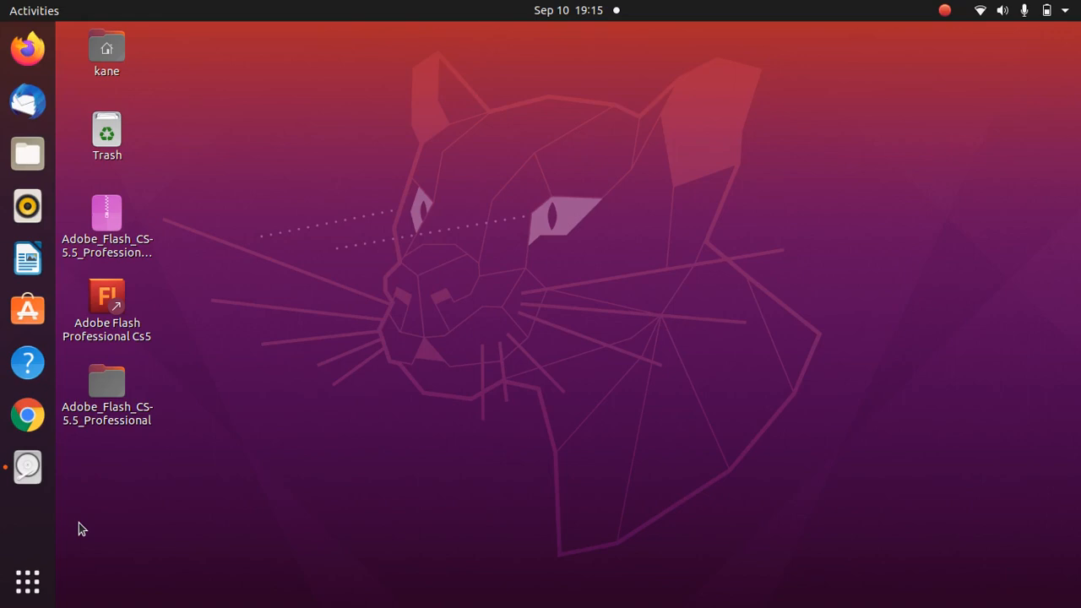
{"action": "mouse_move", "coordinate": [27, 530]}
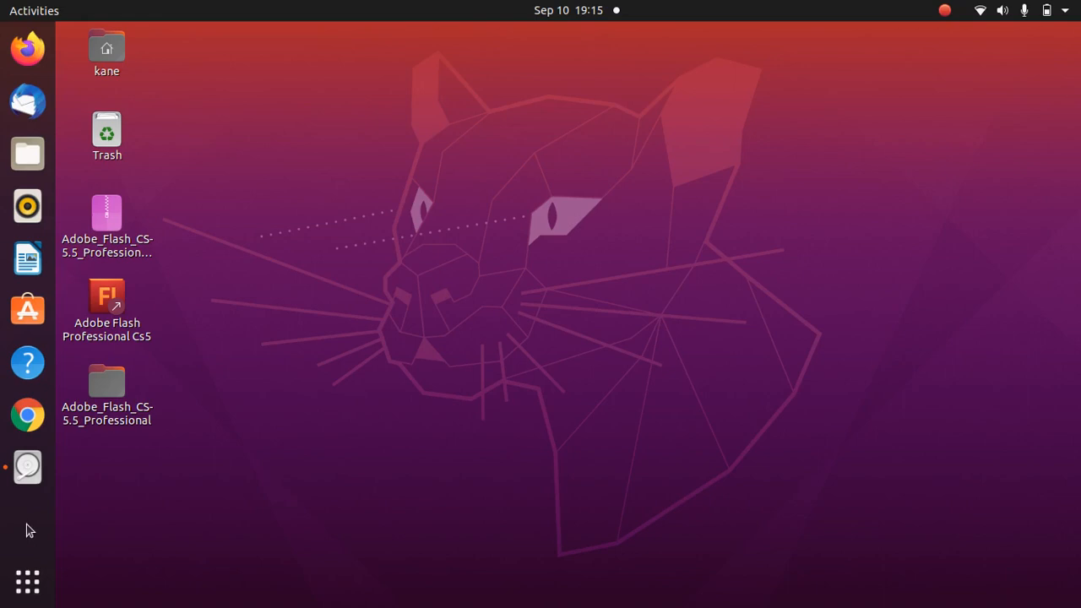
{"action": "mouse_move", "coordinate": [210, 517]}
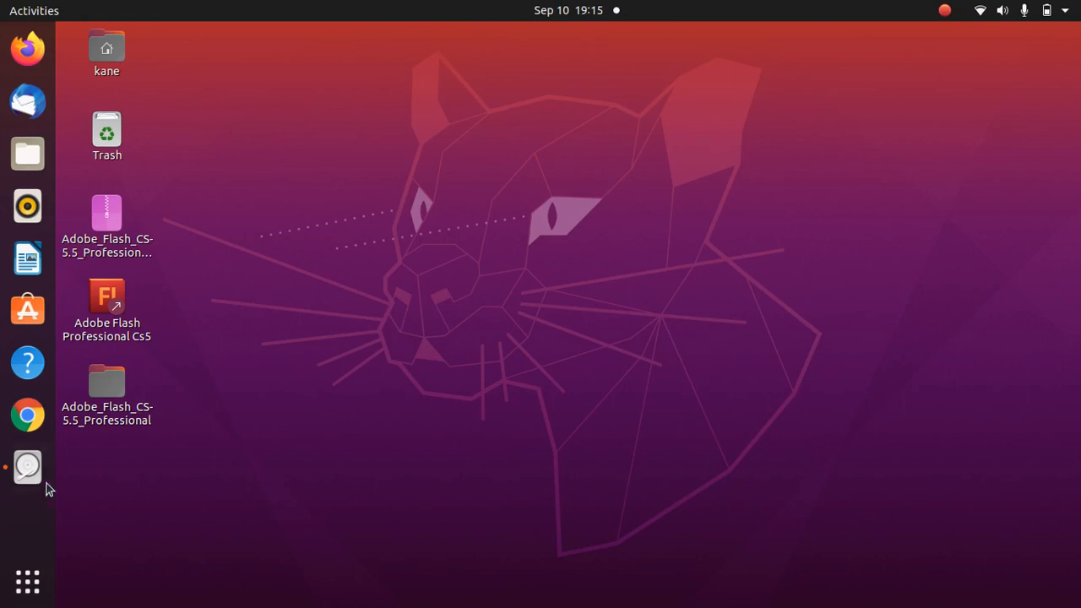
{"action": "left_click", "coordinate": [27, 466]}
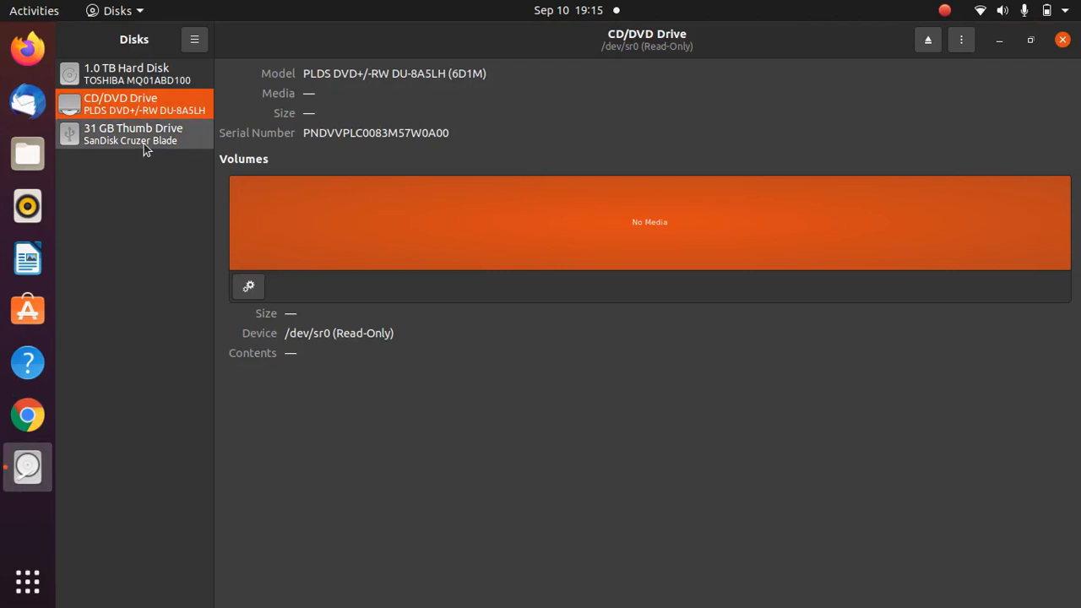
{"action": "left_click", "coordinate": [133, 134]}
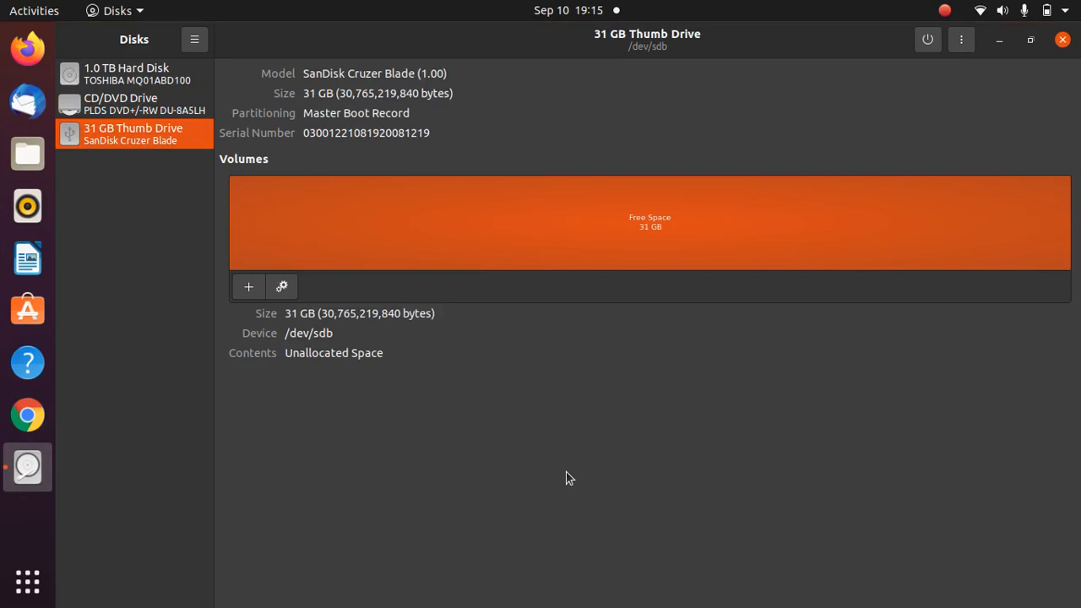
{"action": "mouse_move", "coordinate": [247, 287]}
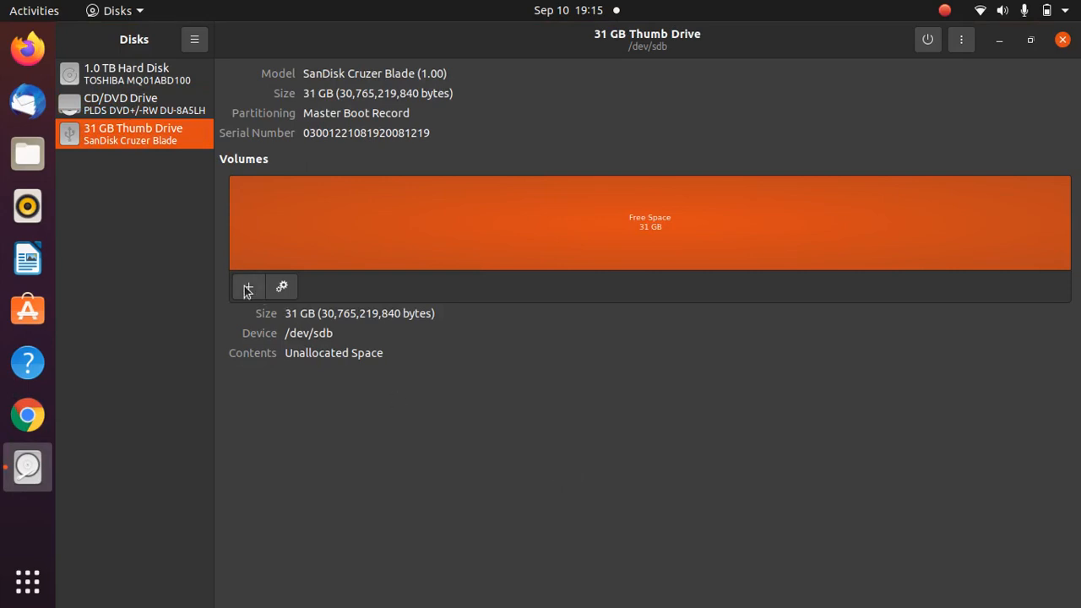
Create a full-size partition in the free space and name its volume Pendrive
{"action": "left_click", "coordinate": [246, 287]}
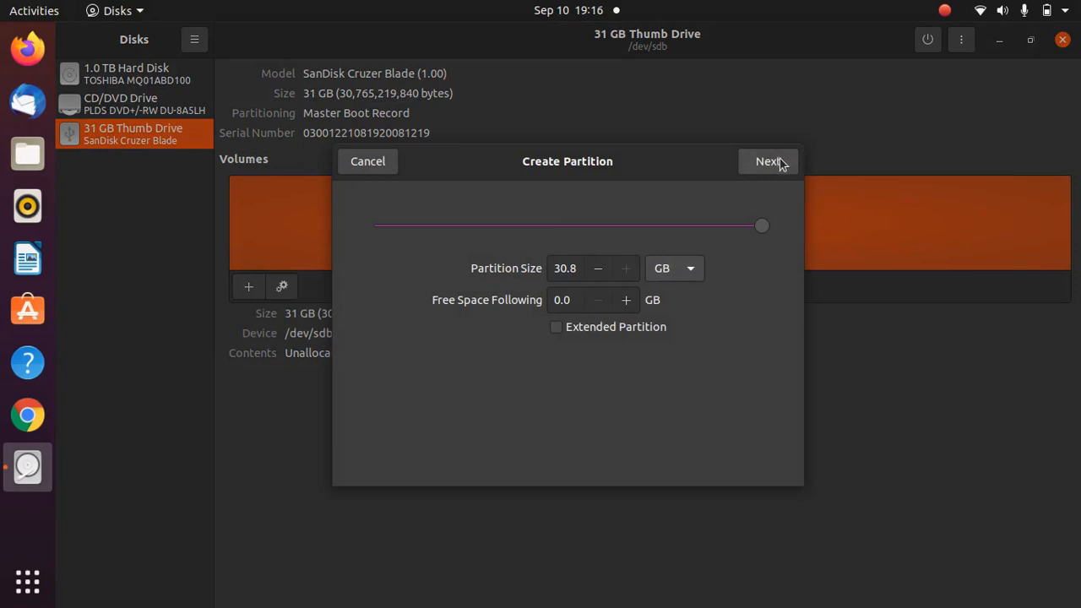
{"action": "left_click", "coordinate": [767, 163]}
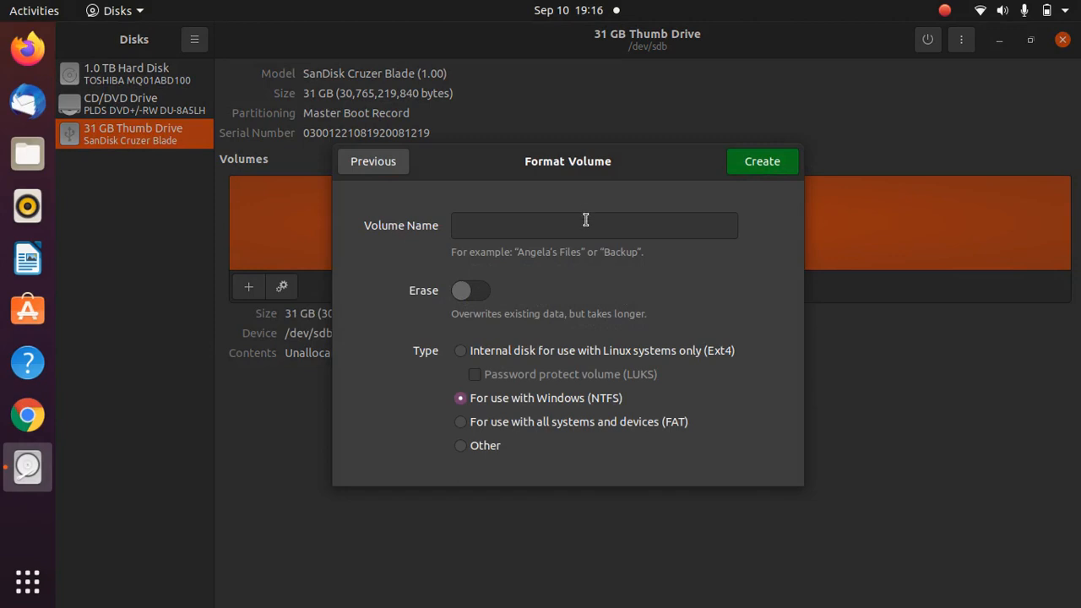
{"action": "left_click", "coordinate": [594, 227]}
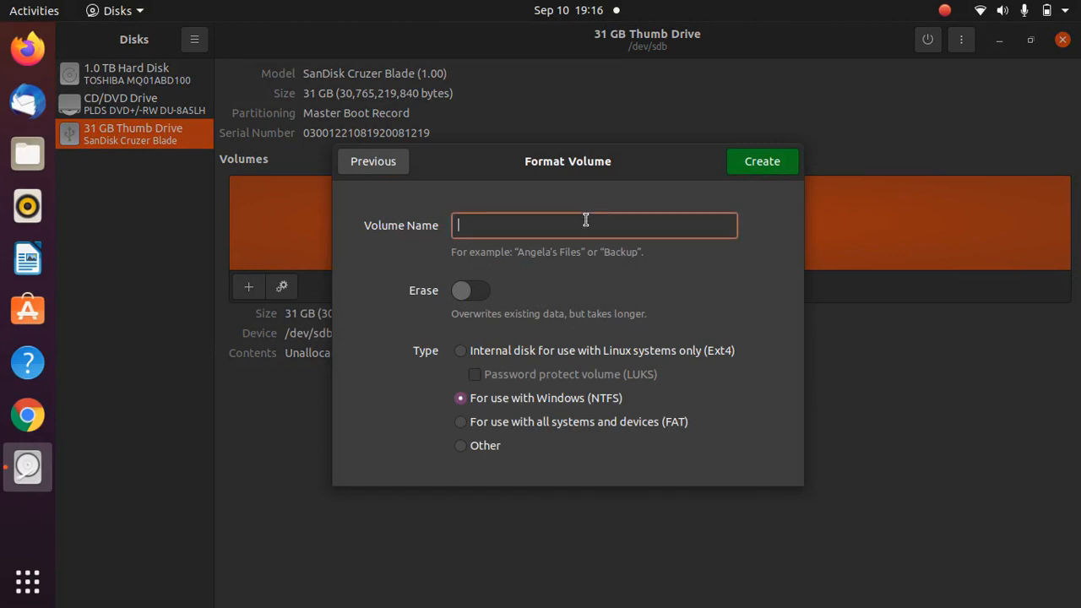
{"action": "type", "text": "Pen"}
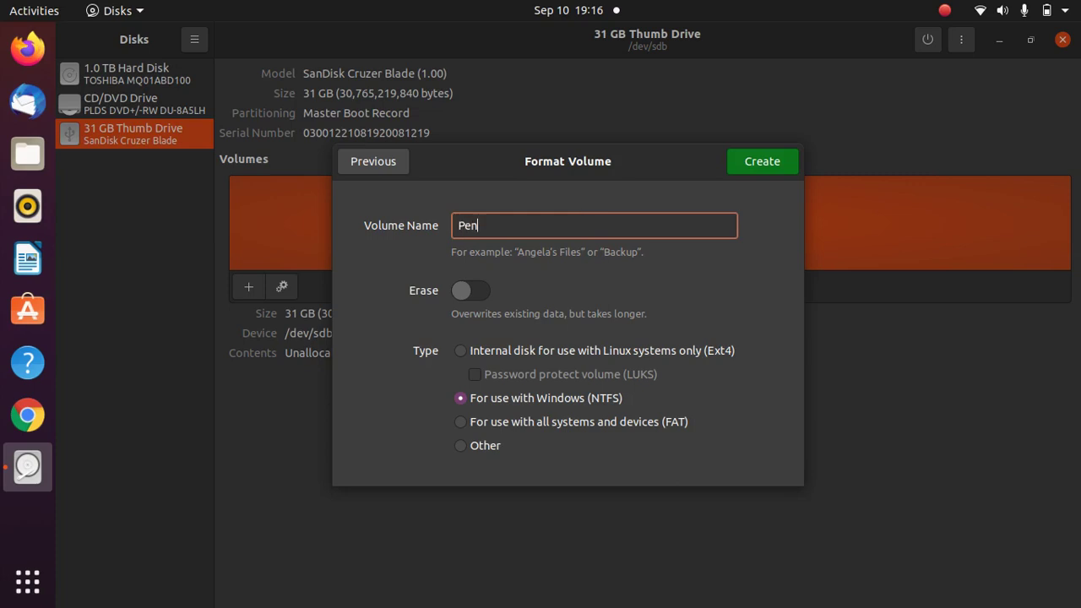
{"action": "type", "text": "drive"}
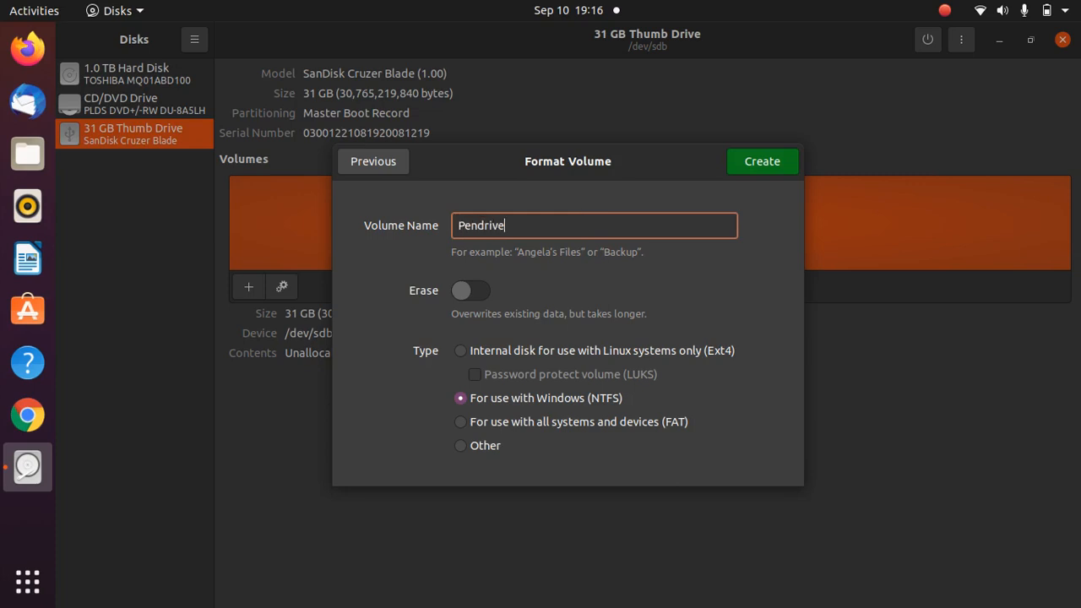
{"action": "mouse_move", "coordinate": [544, 410]}
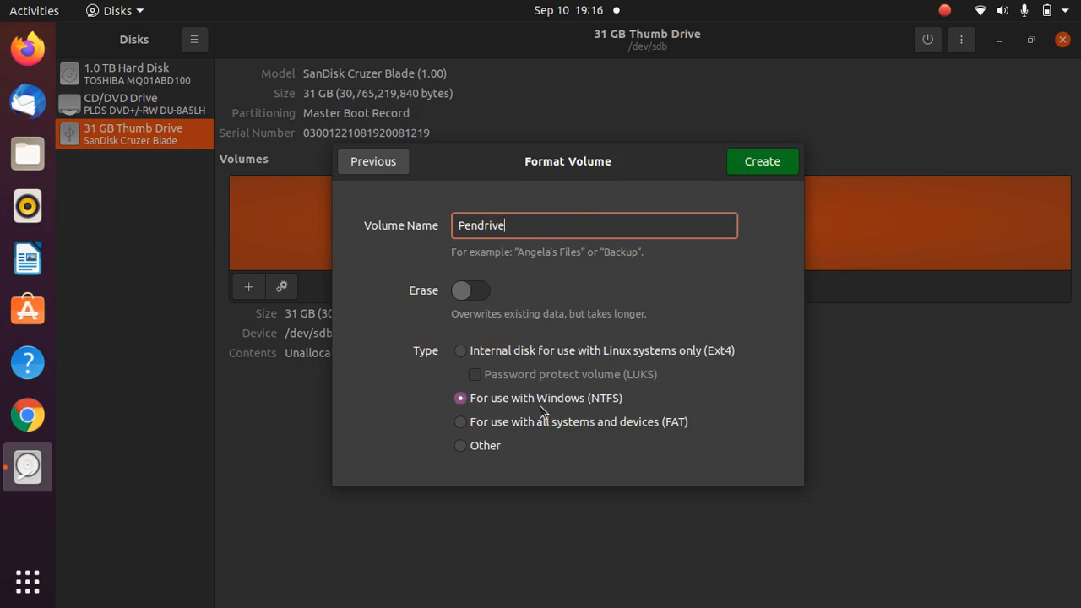
{"action": "mouse_move", "coordinate": [462, 426]}
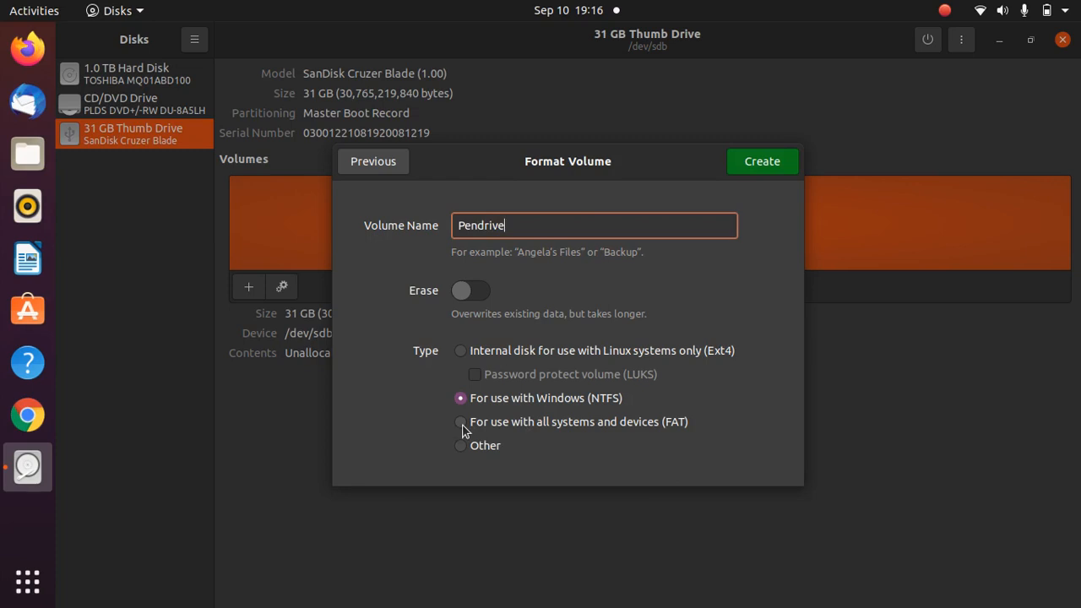
Choose the FAT type for use with all systems and devices
{"action": "left_click", "coordinate": [459, 422]}
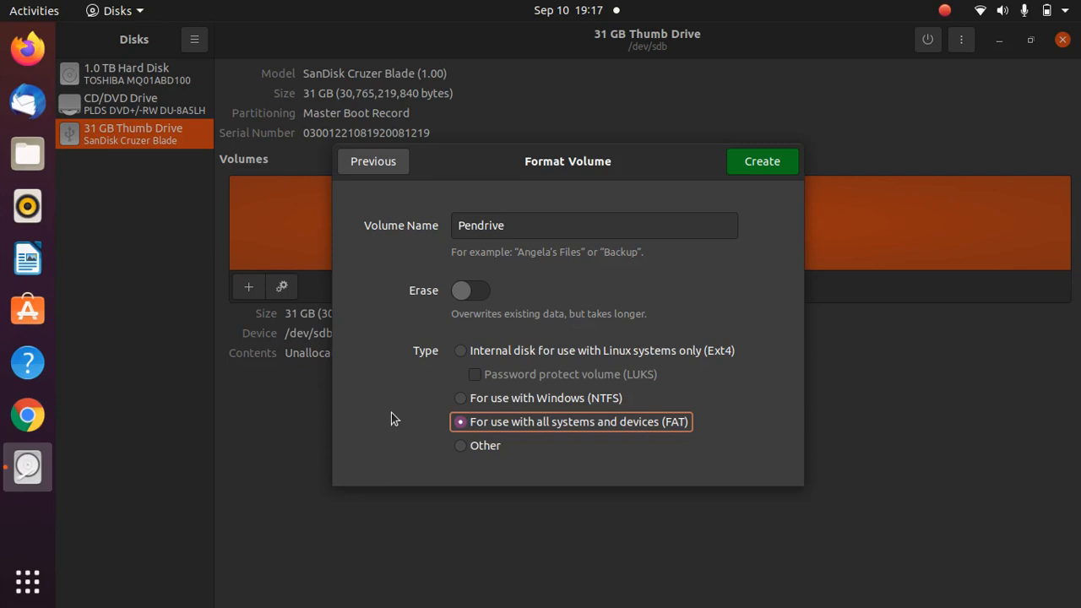
{"action": "mouse_move", "coordinate": [348, 412]}
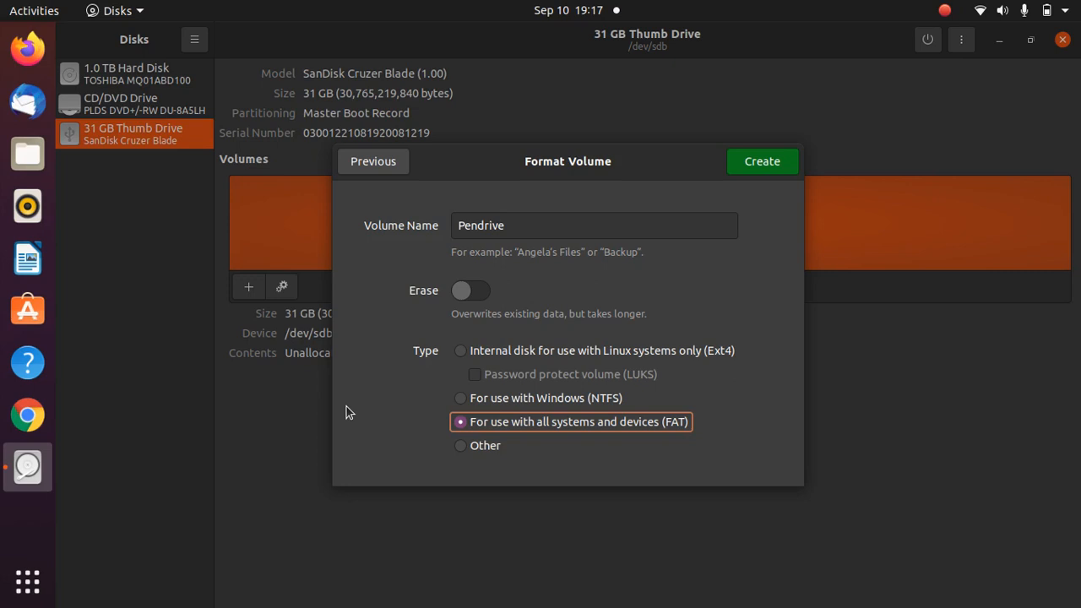
{"action": "mouse_move", "coordinate": [959, 277]}
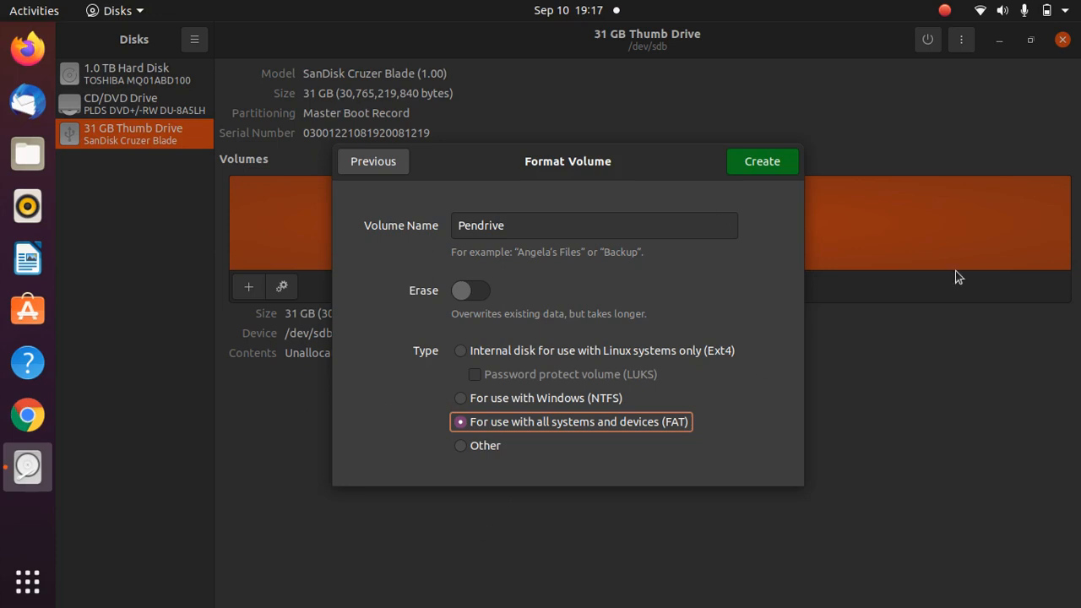
{"action": "mouse_move", "coordinate": [993, 350]}
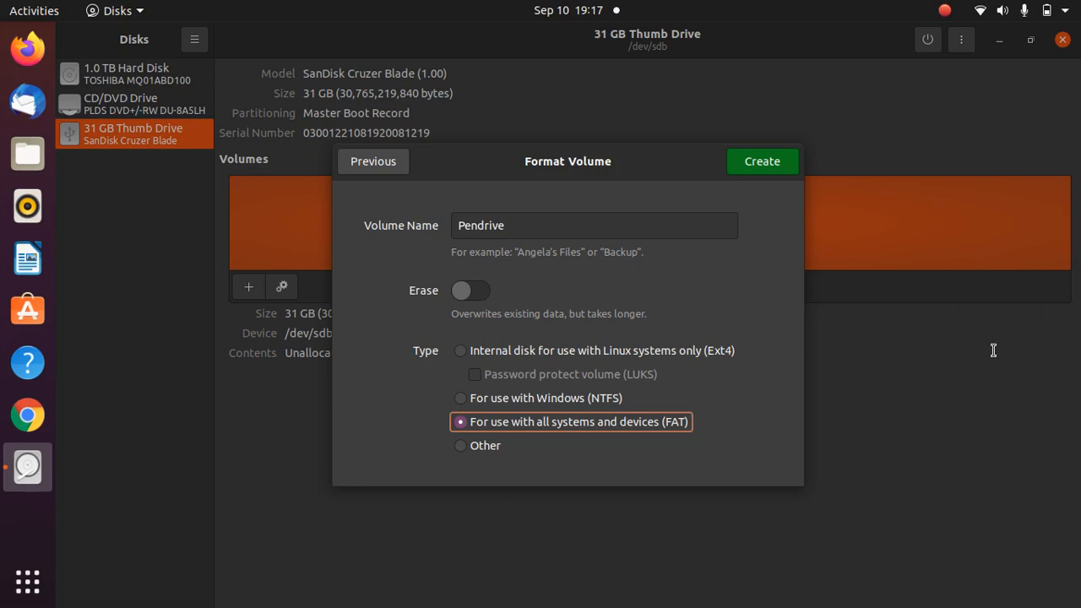
{"action": "mouse_move", "coordinate": [956, 348]}
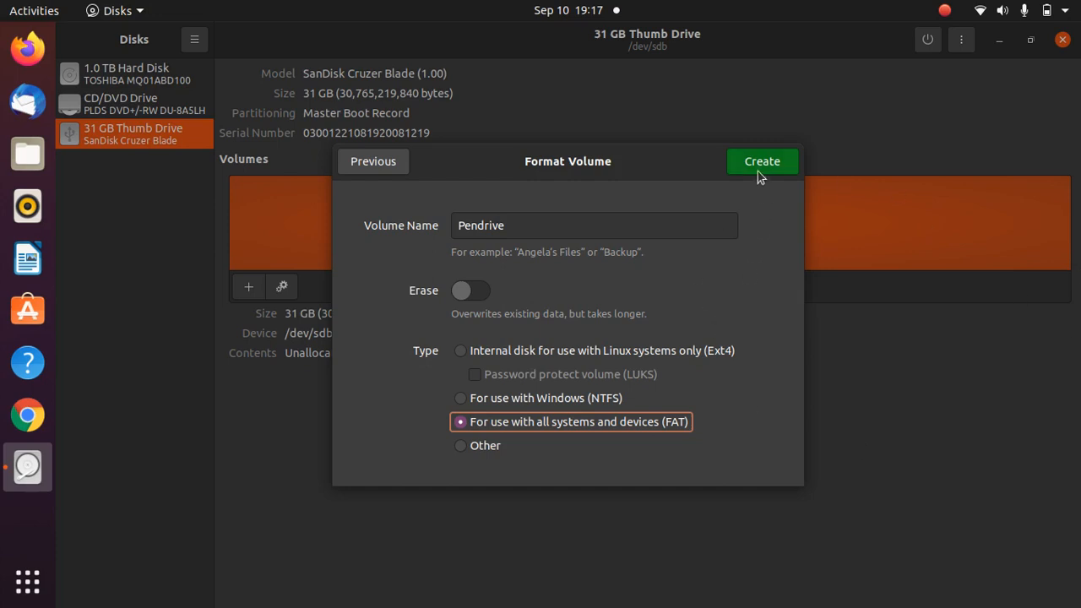
Create the 31 GB FAT Pendrive partition and close Disks
{"action": "left_click", "coordinate": [761, 162]}
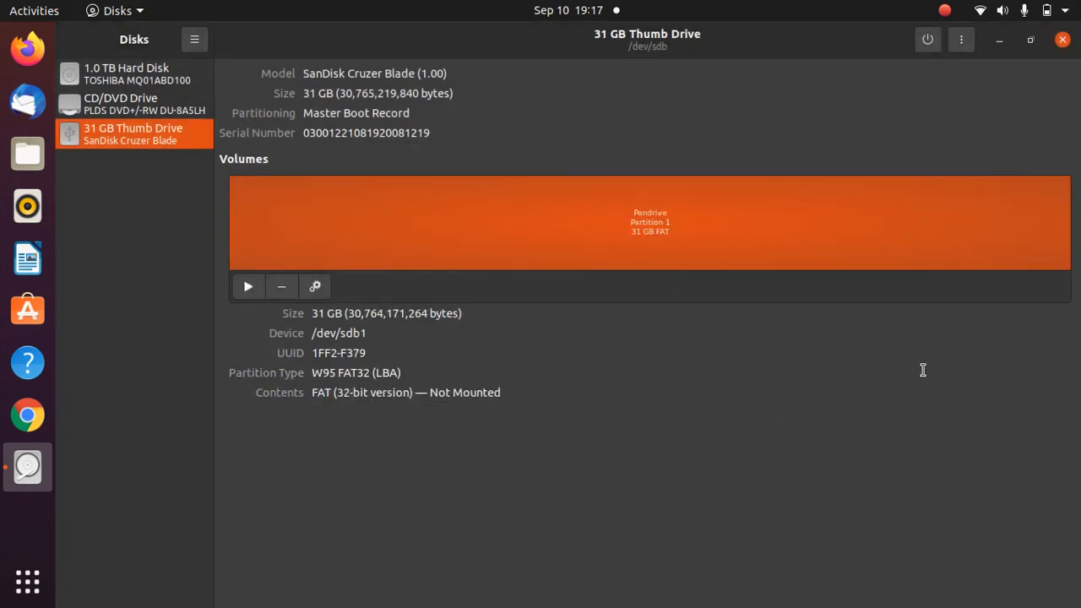
{"action": "mouse_move", "coordinate": [851, 267]}
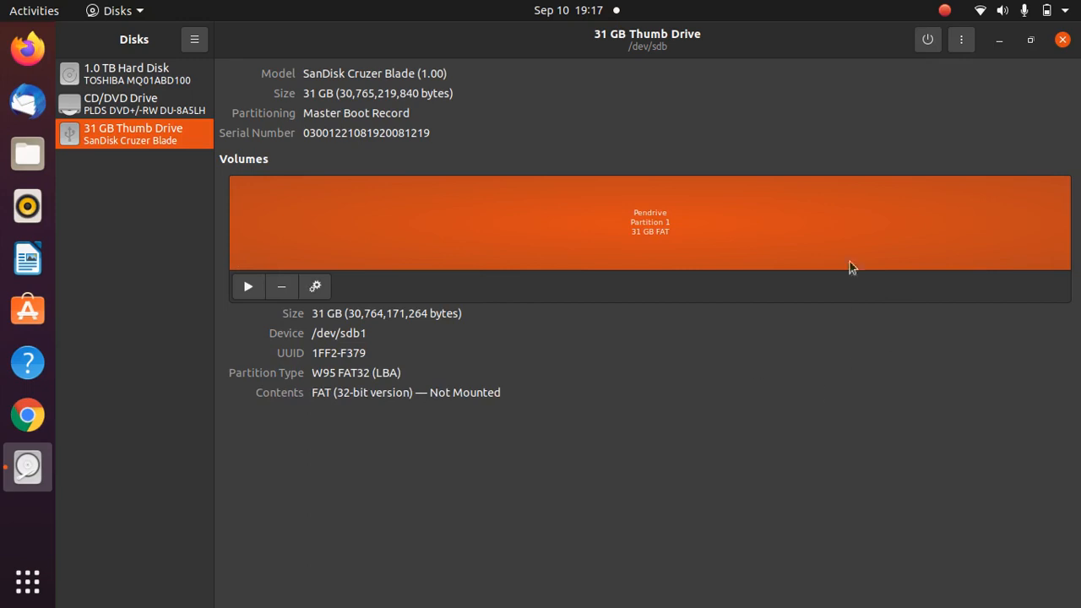
{"action": "mouse_move", "coordinate": [760, 275]}
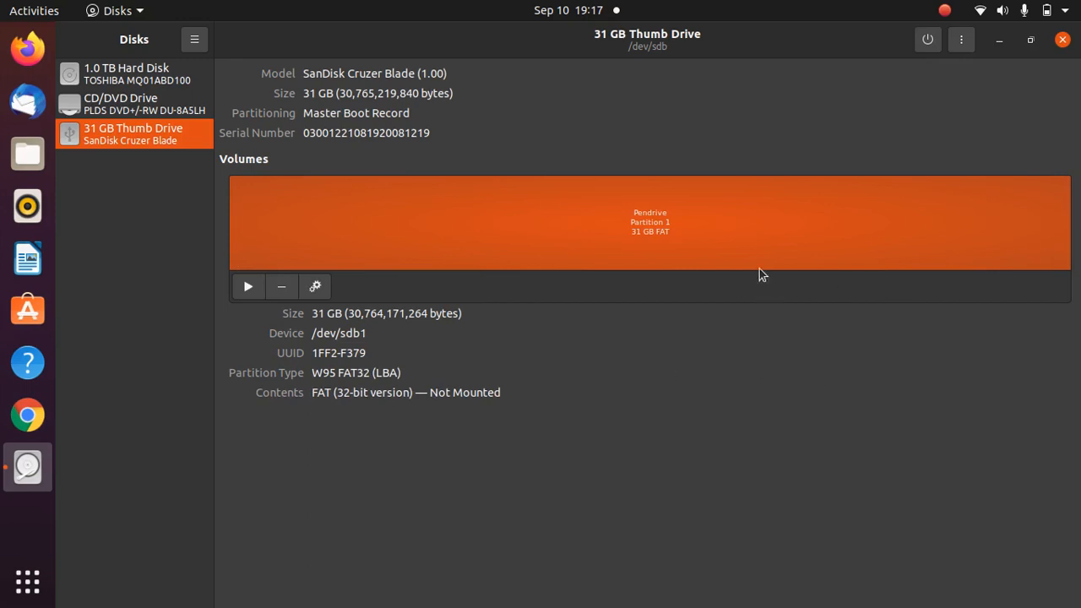
{"action": "left_click", "coordinate": [120, 103]}
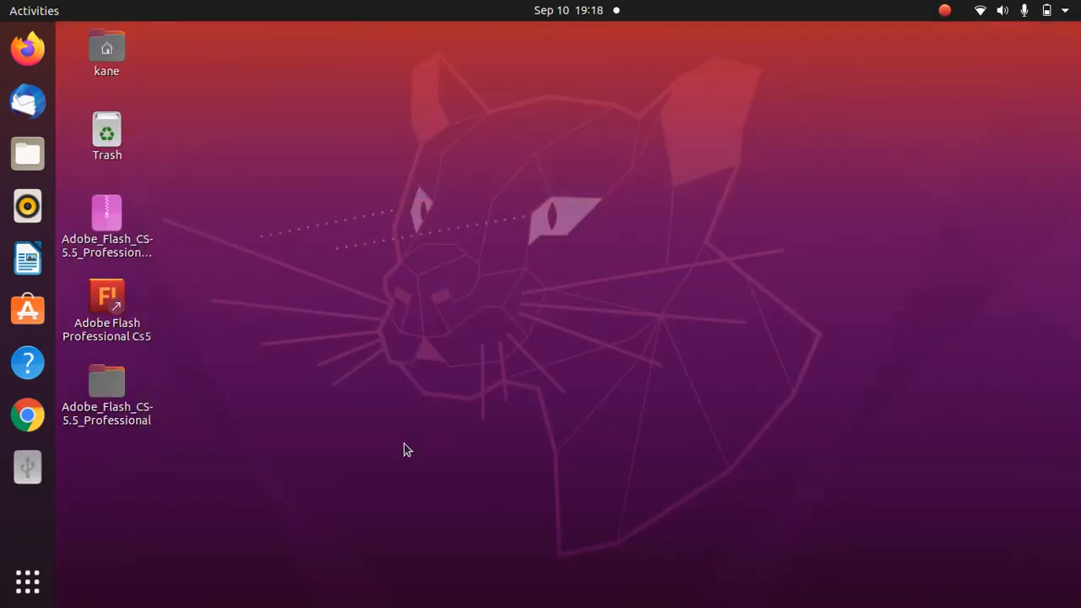
Open the Pendrive drive in Files to confirm it is empty
{"action": "left_click", "coordinate": [27, 466]}
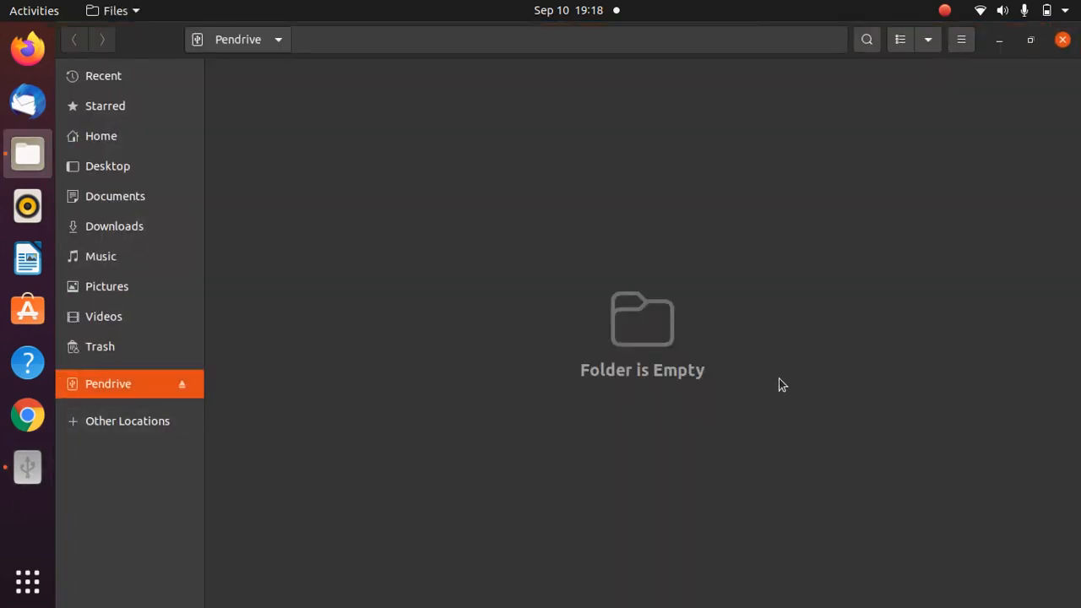
{"action": "mouse_move", "coordinate": [1053, 159]}
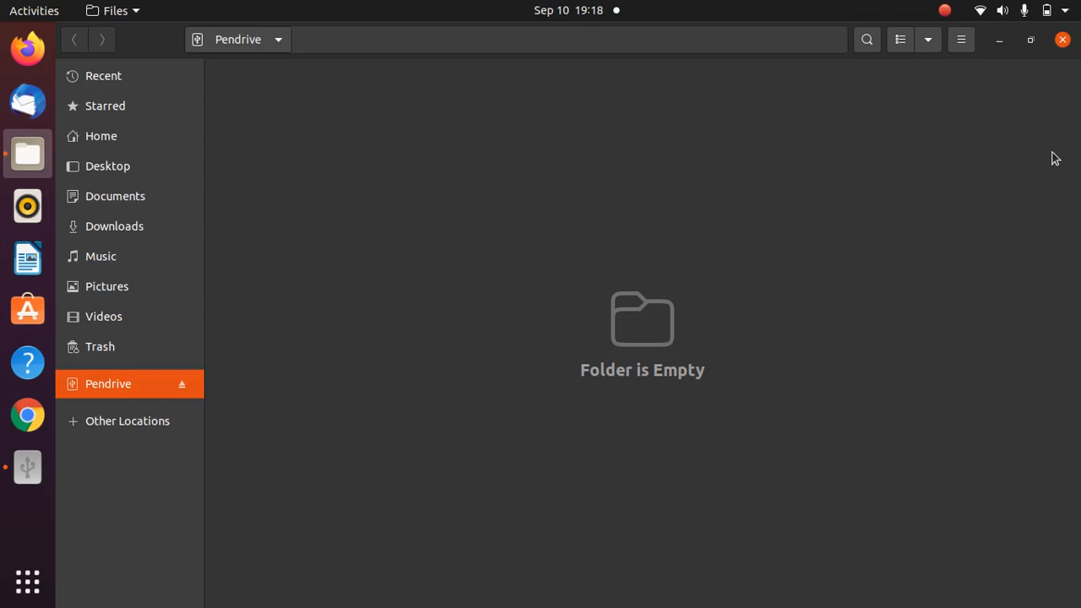